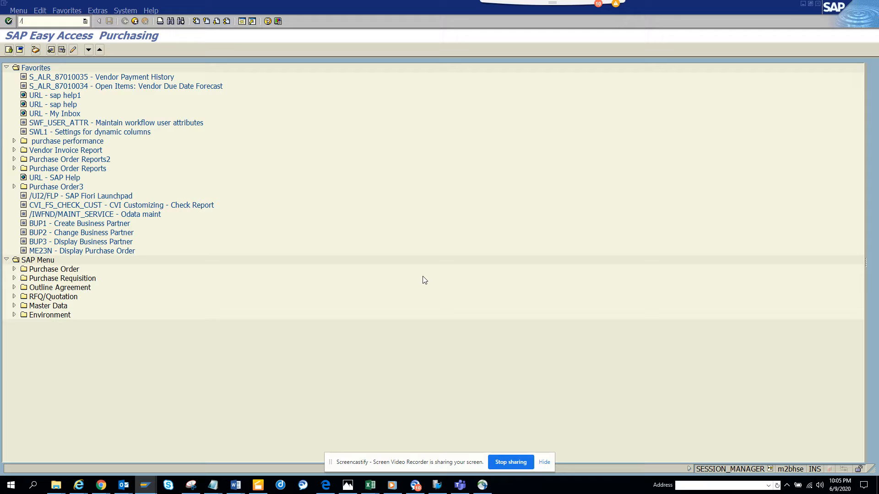
Step: Launch transaction FBL1N via /nFBL1N in the command field
type("/nfbl1")
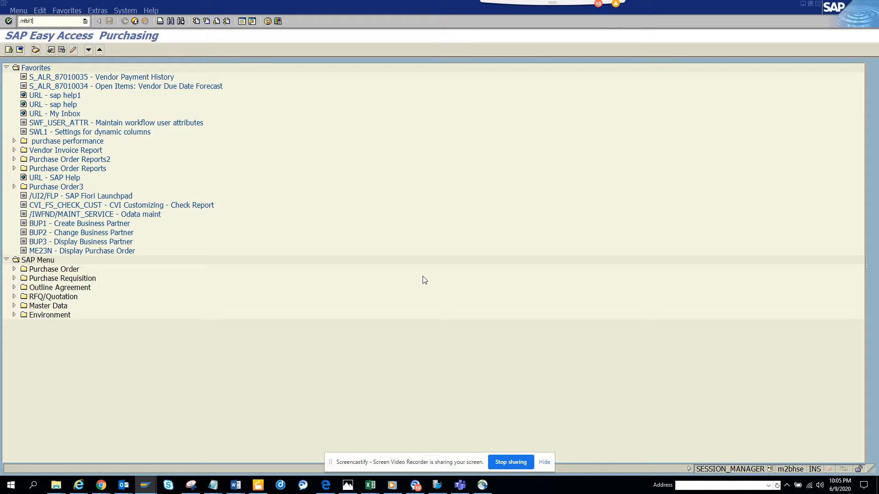
type("n")
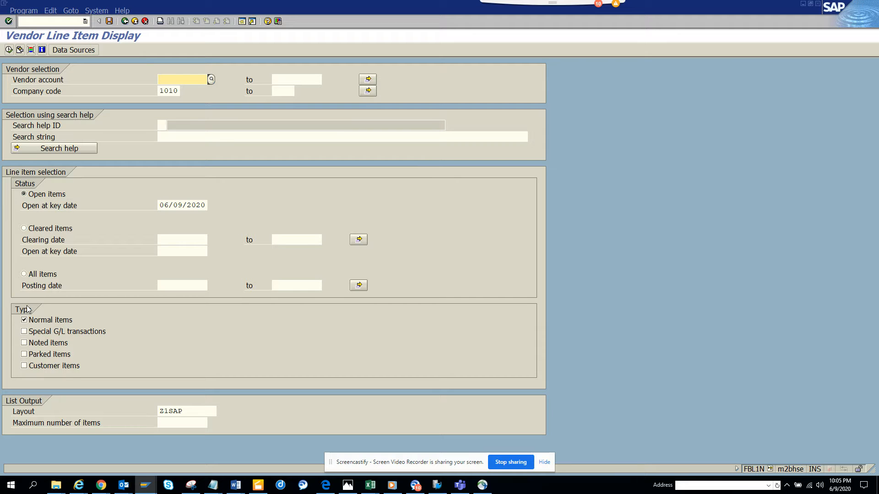
mouse_move(18, 50)
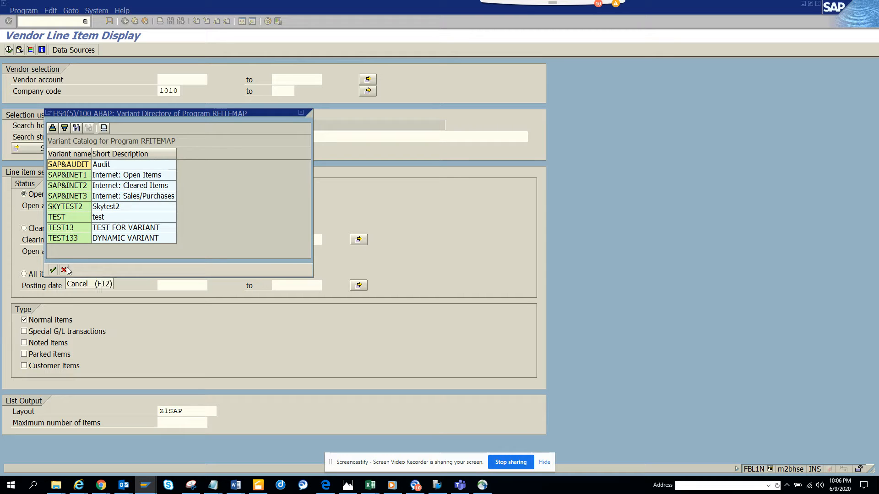
Step: Cancel the variant catalog without choosing a variant
left_click(64, 270)
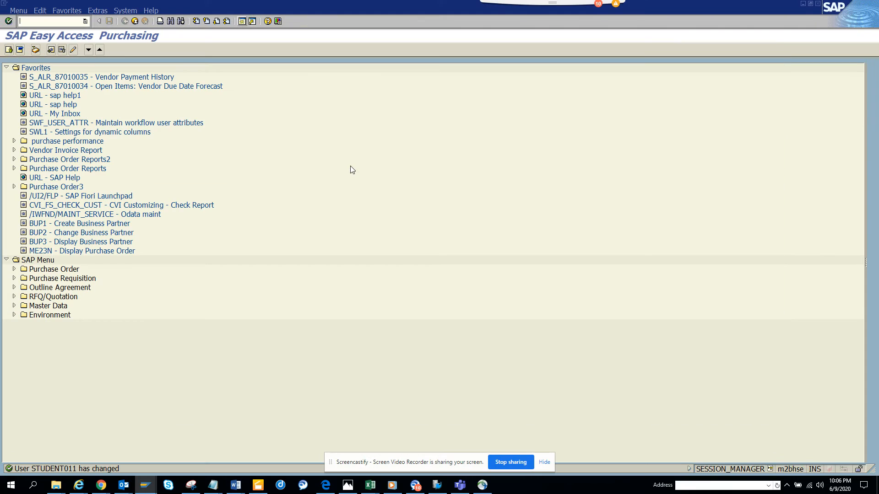
mouse_move(268, 134)
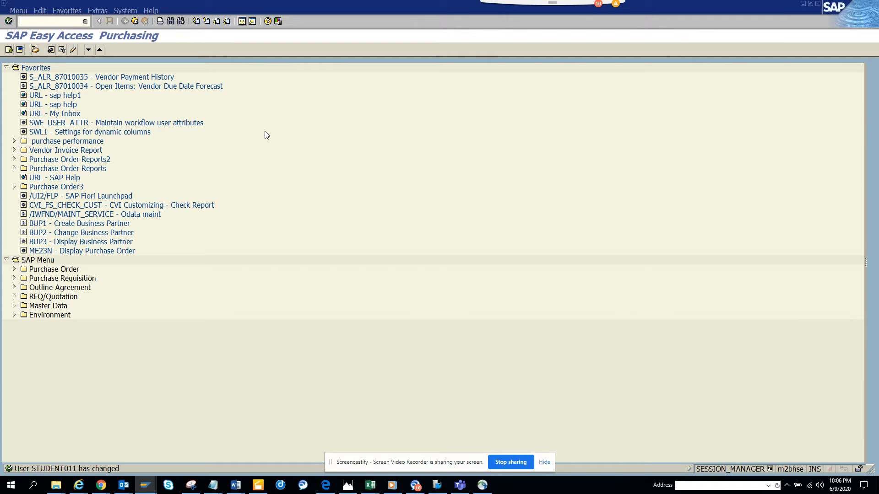
Step: Launch SU3 and show the Parameters list for user STUDENT011
type("su")
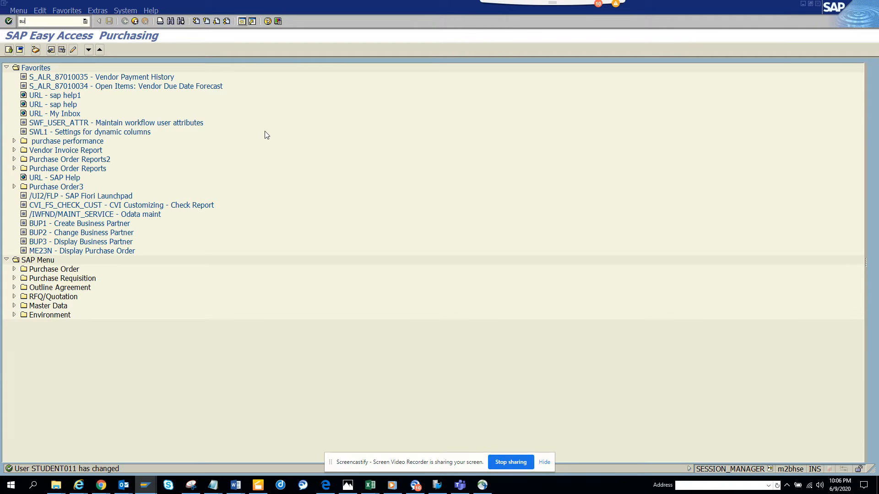
key("Enter")
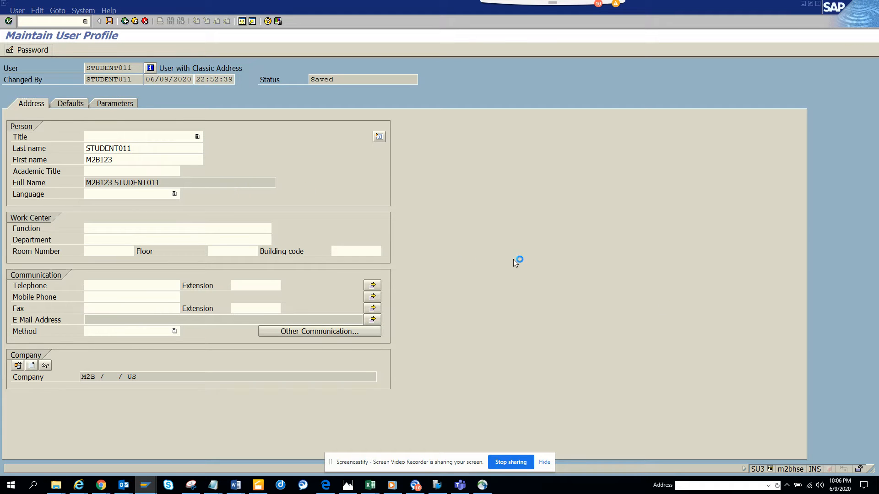
left_click(115, 103)
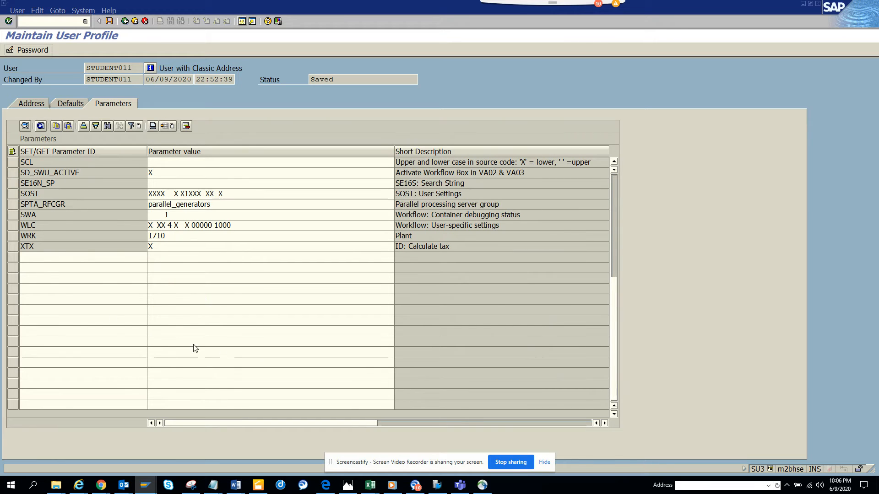
Step: Add a new parameter row and pick FIT_X_AP via search pattern FIT*x*
left_click(64, 257)
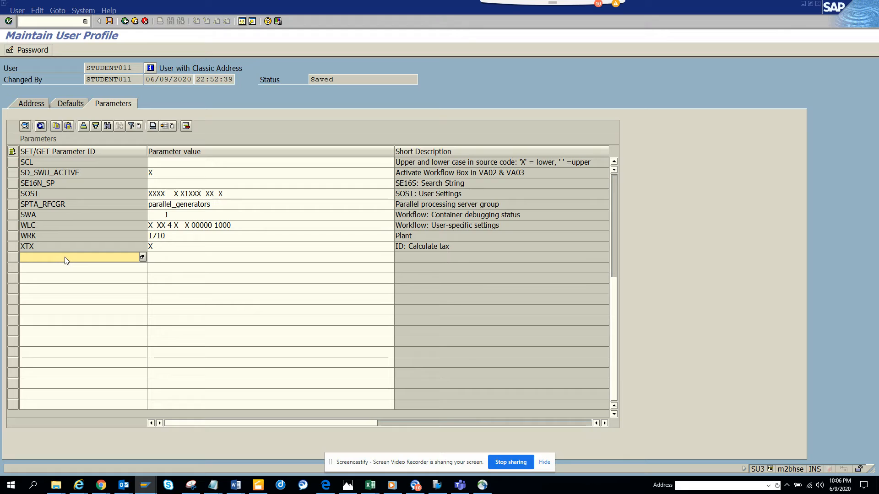
type("FIT")
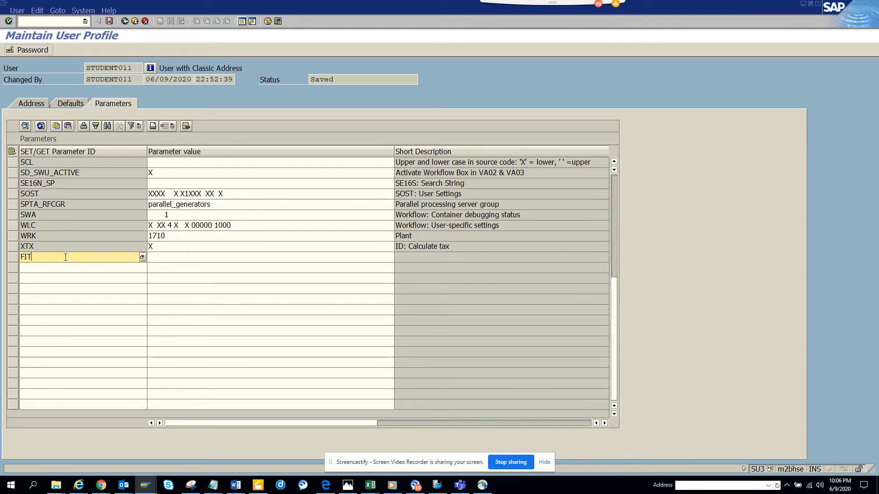
type("*x*")
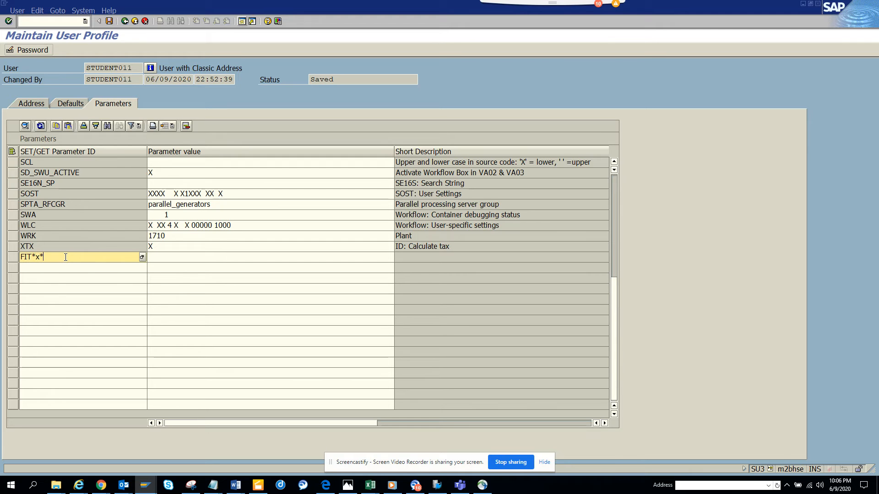
left_click(142, 257)
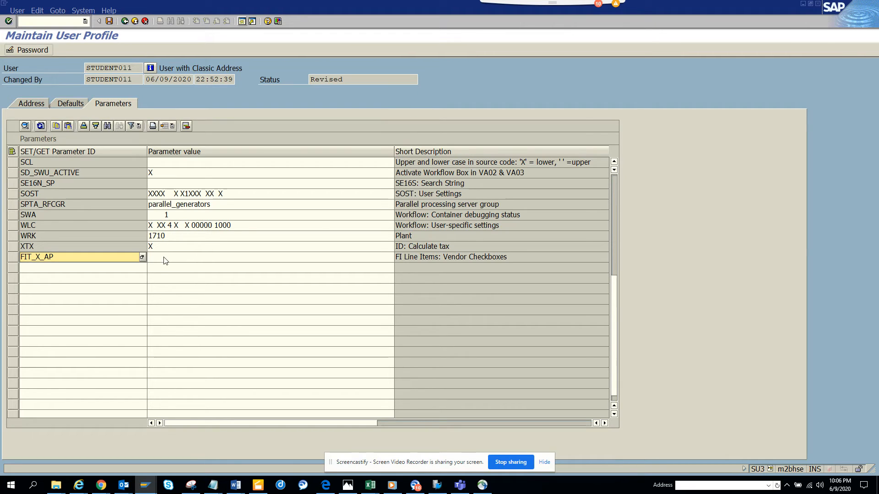
Step: Set FIT_X_AP to value XXXXX and save the user profile
type("X")
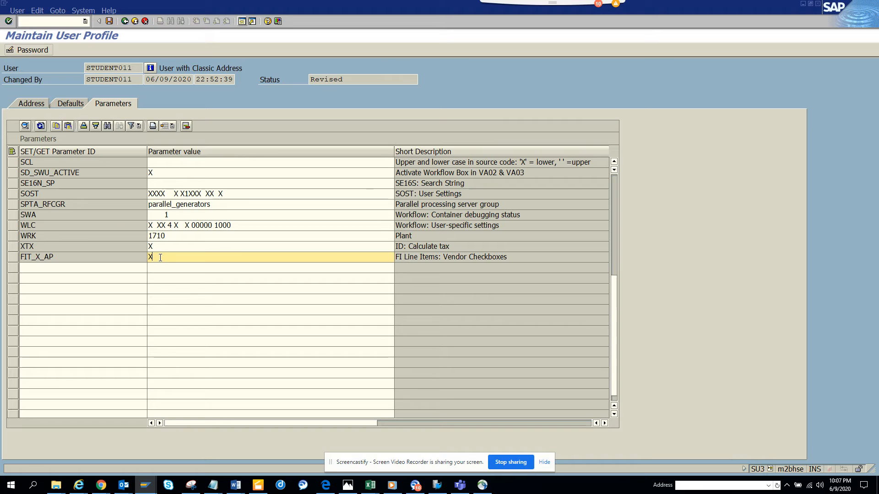
type("XXjXX")
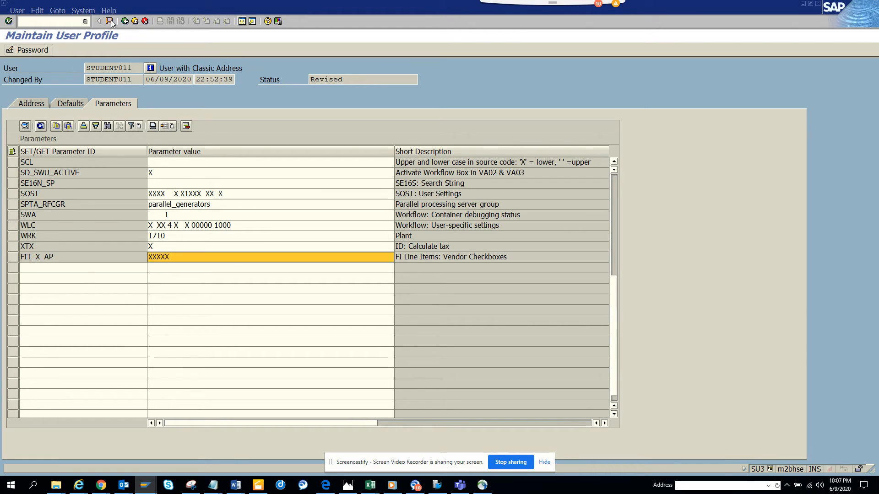
left_click(135, 22)
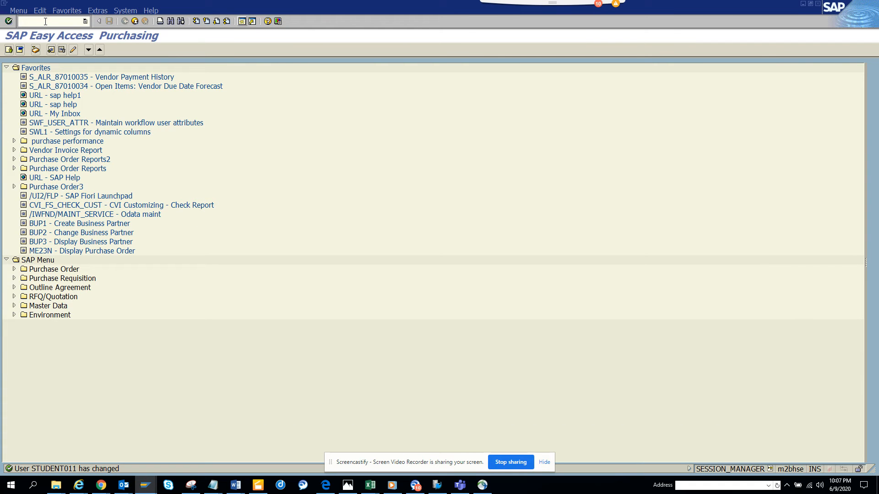
Step: Launch FBL1N again to show all five item-type checkboxes ticked
type("fbl1n")
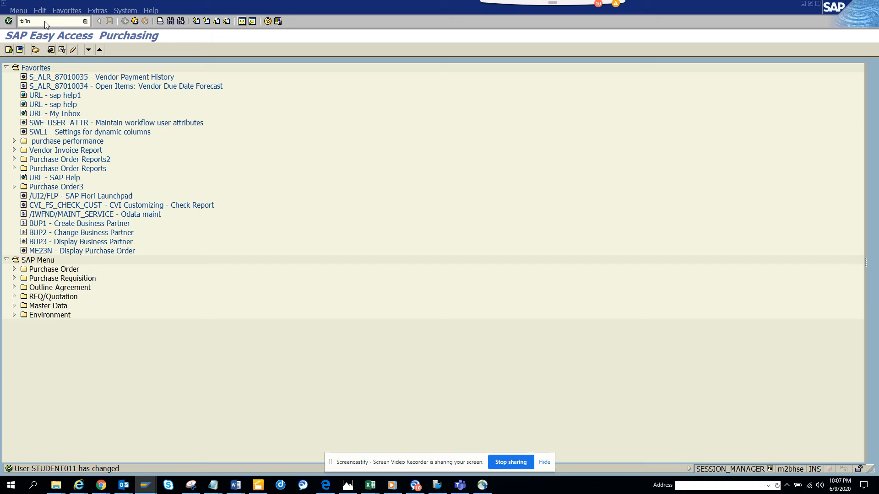
key("Enter")
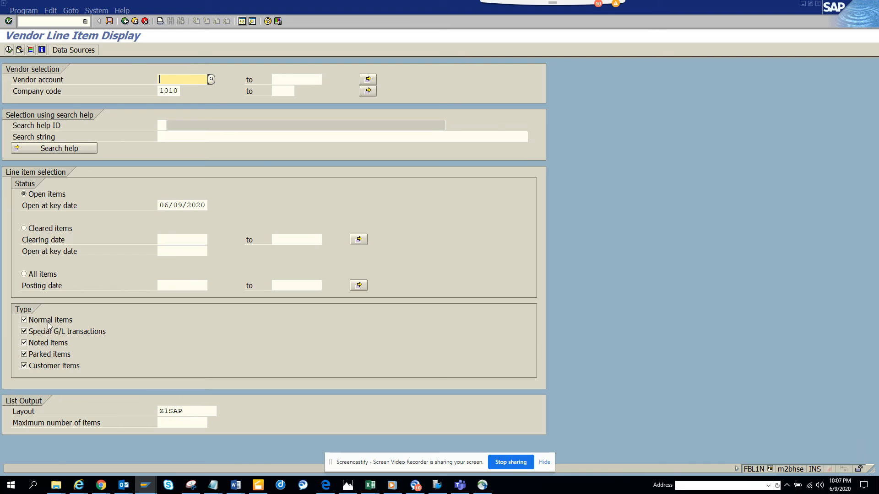
mouse_move(56, 346)
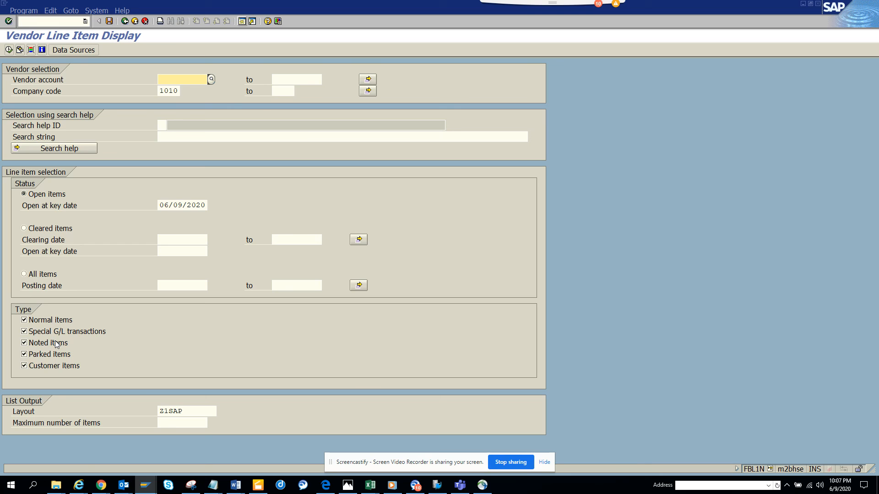
mouse_move(291, 348)
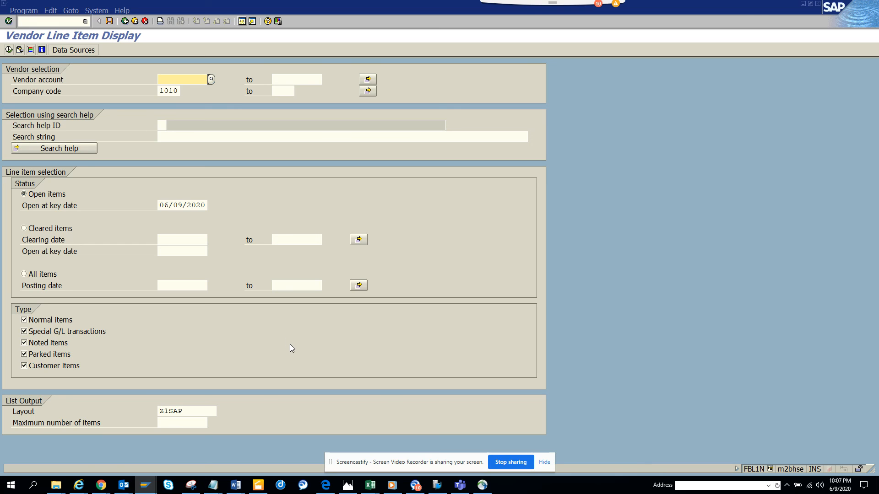
mouse_move(513, 455)
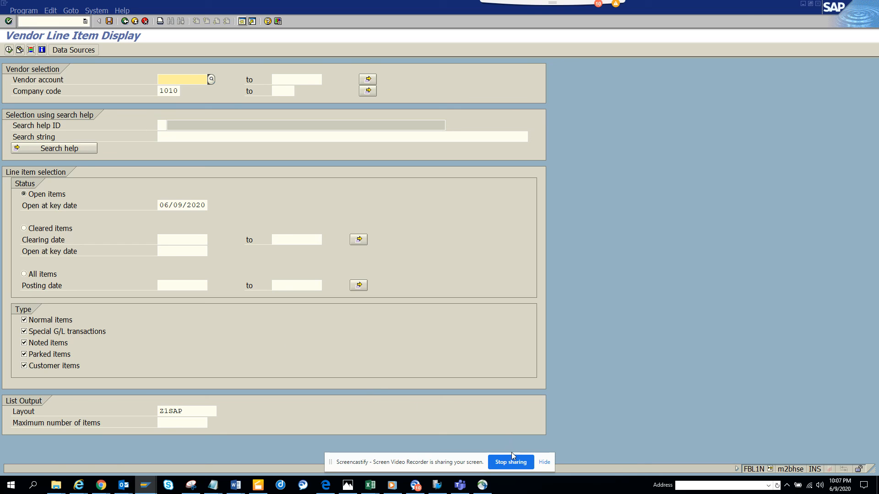